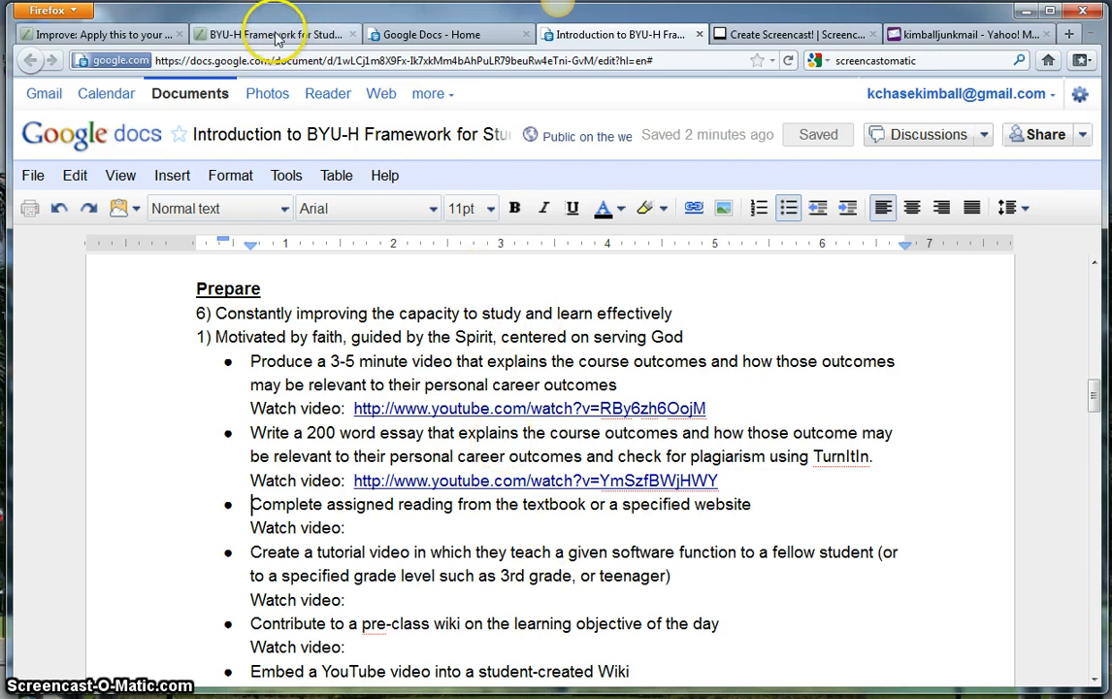
# Switch from Google Docs to the BYU-H Framework Canvas course tab
pyautogui.click(272, 34)
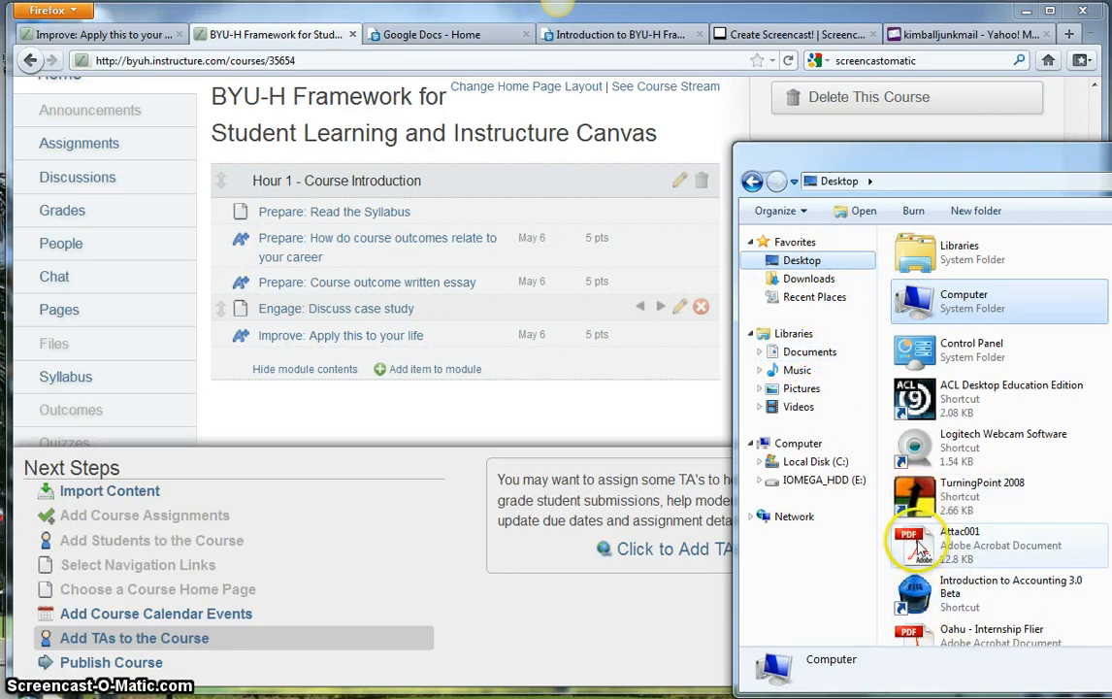
pyautogui.moveTo(917, 543)
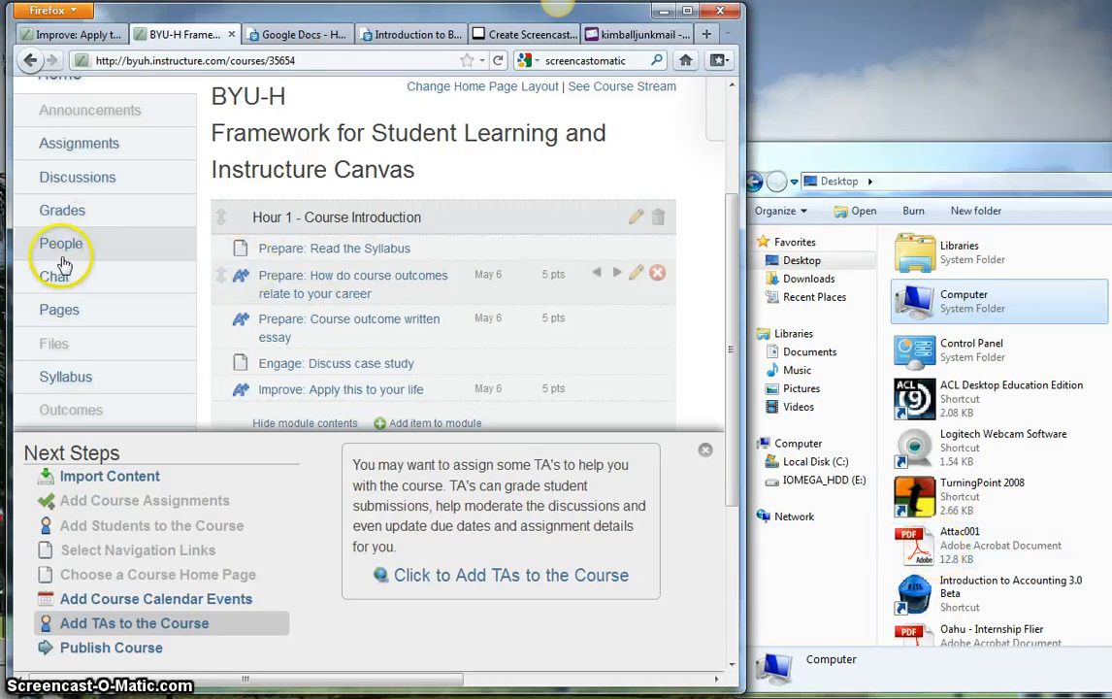
# Scroll the course navigation and go to the Files area
pyautogui.scroll(-3)
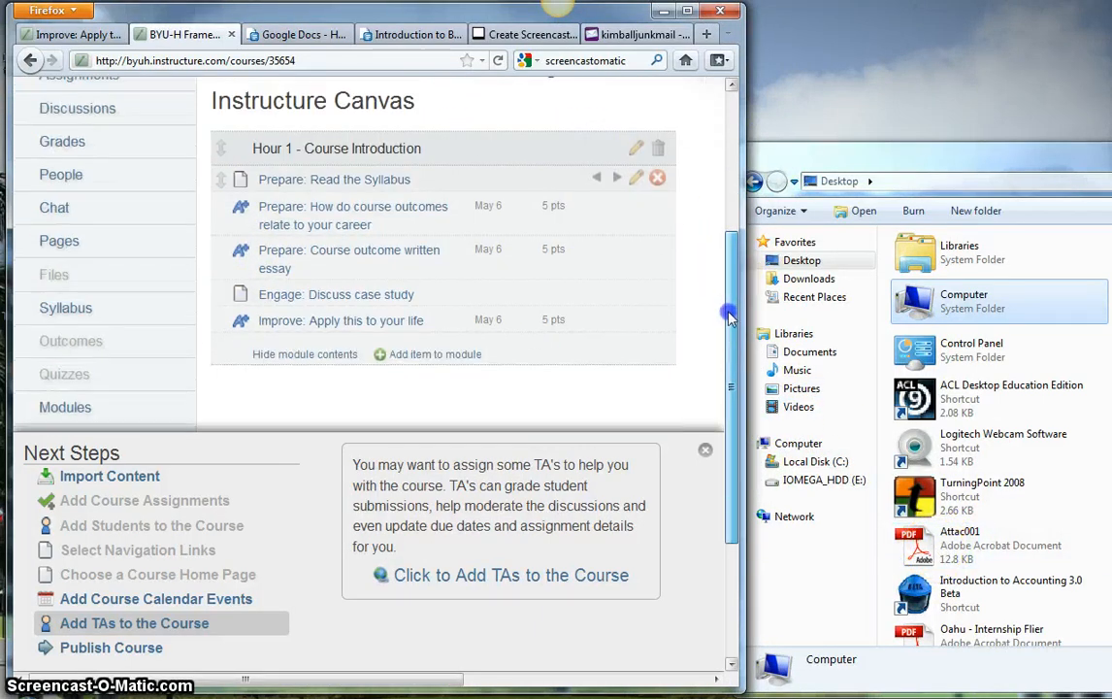
pyautogui.click(55, 269)
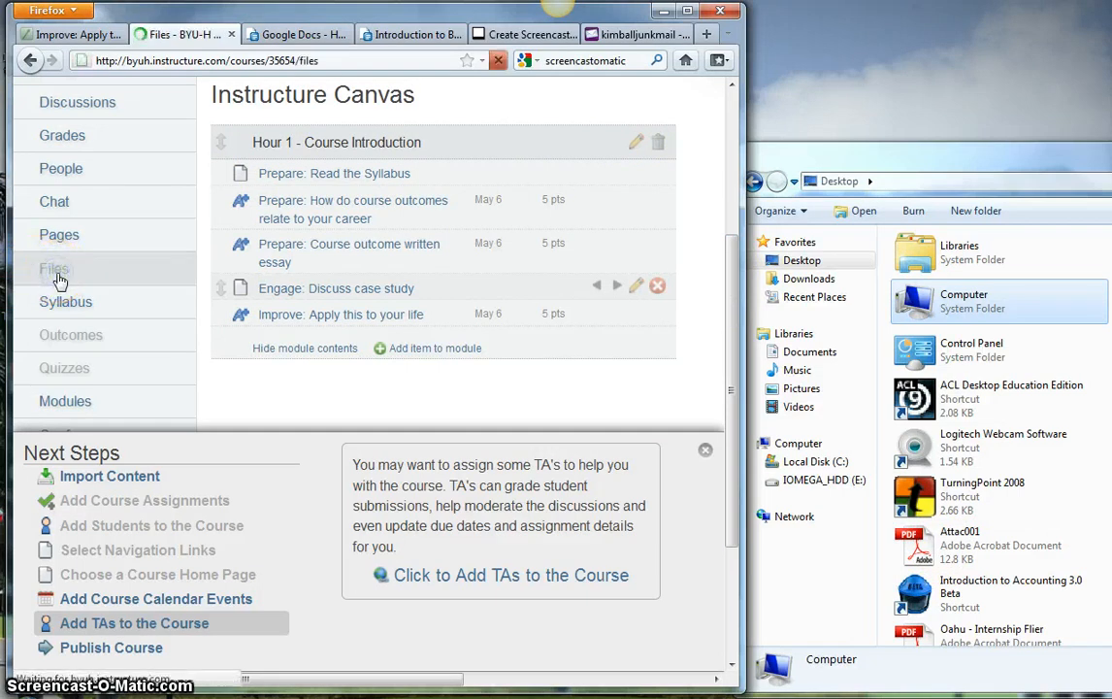
# Upload Attac001.PDF and Oahu - Internship Flier.pdf to course files, then return Home
pyautogui.click(55, 269)
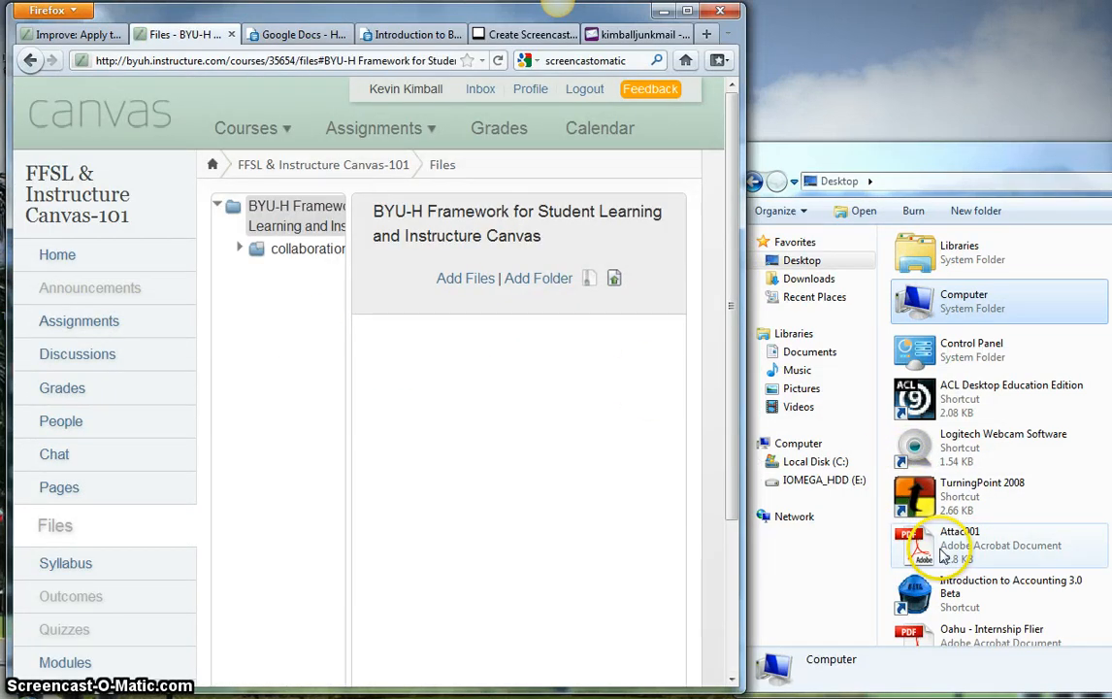
pyautogui.click(961, 544)
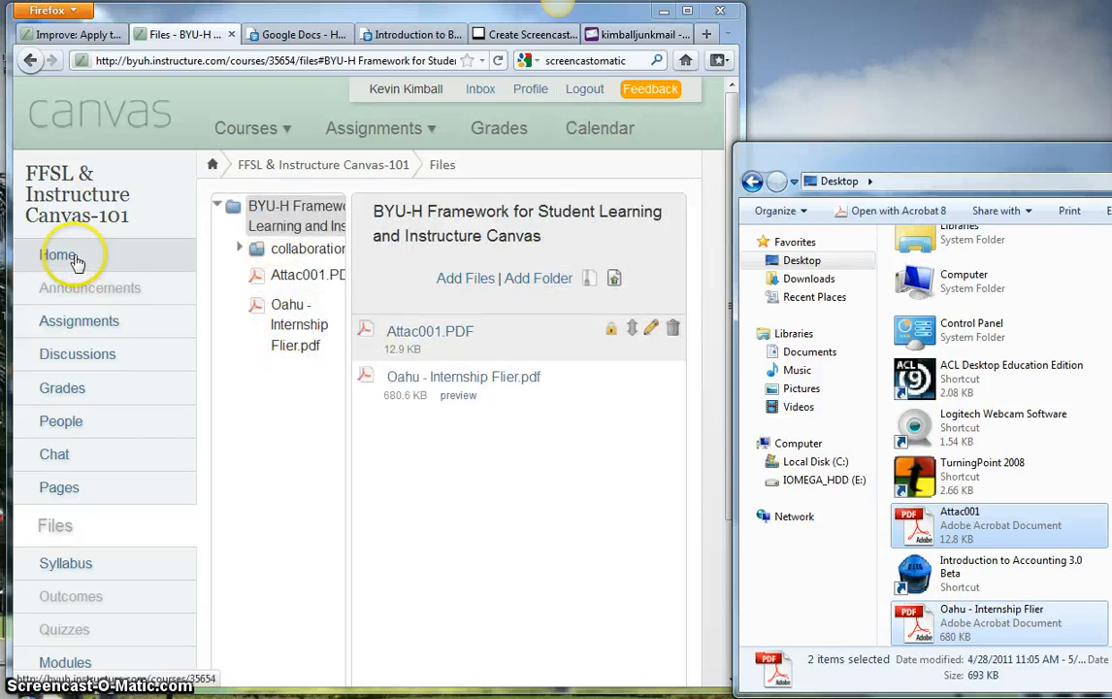
pyautogui.click(57, 254)
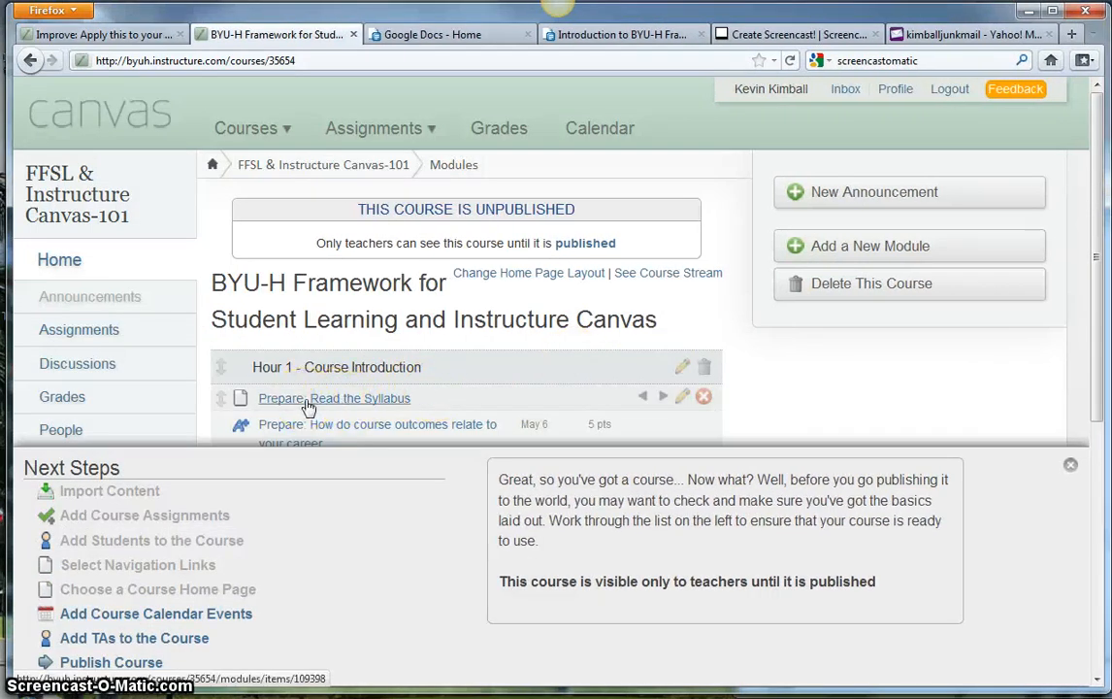
# Open the Prepare: Read the Syllabus page in edit mode
pyautogui.click(334, 398)
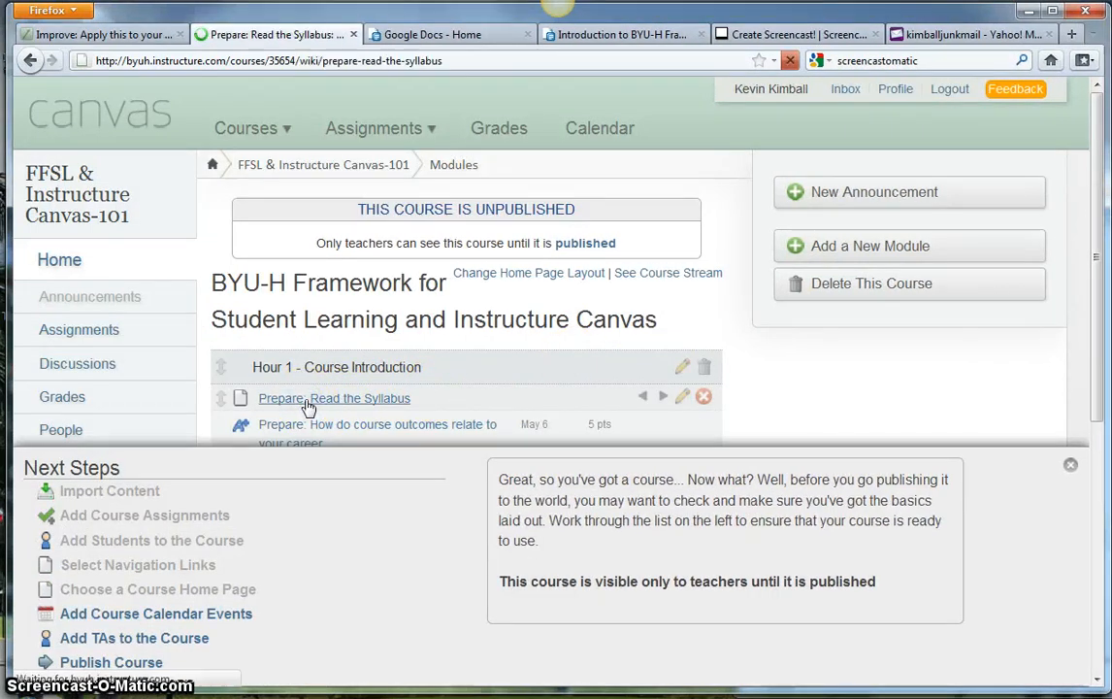
pyautogui.click(333, 398)
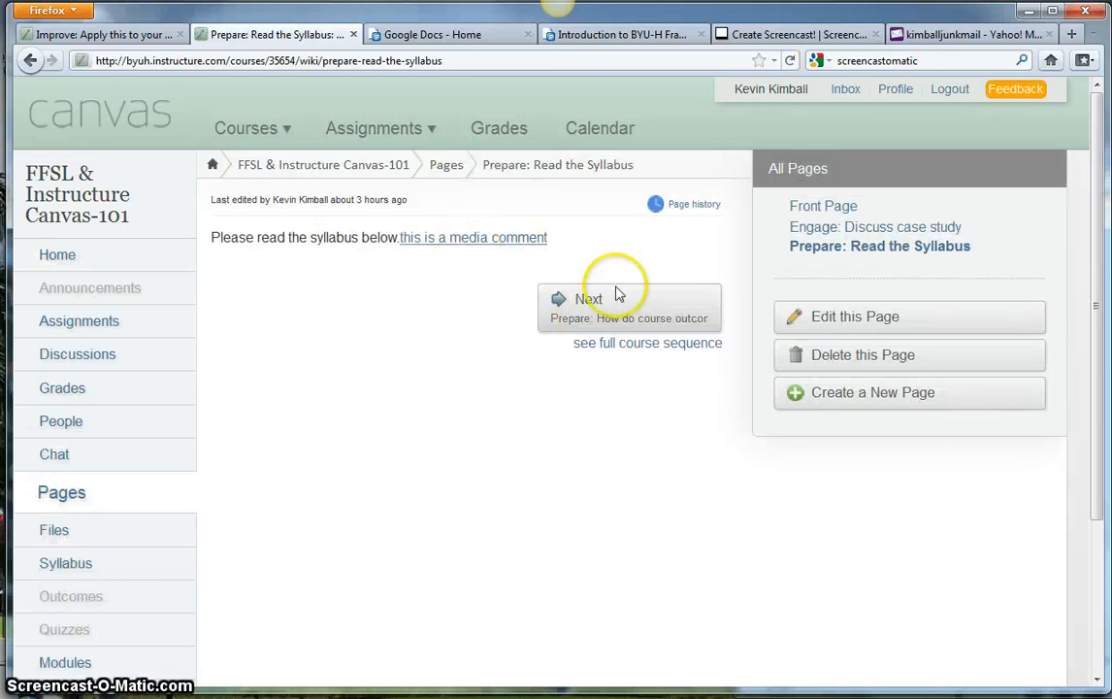
pyautogui.click(855, 316)
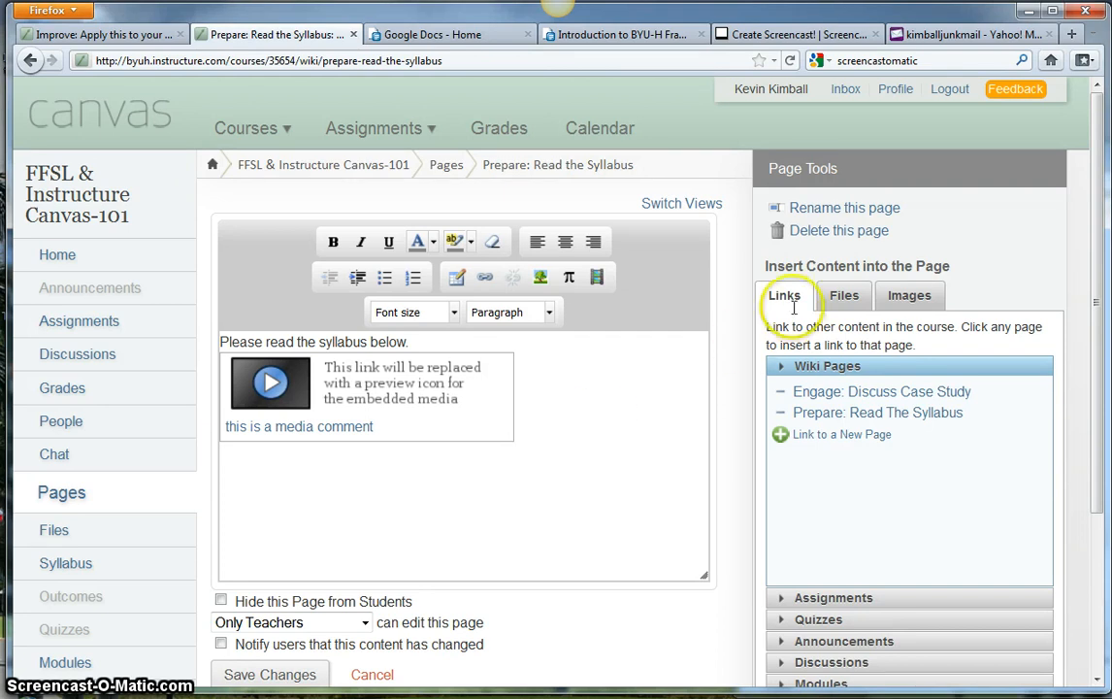
# Insert a download link to Oahu - Internship Flier.pdf and save the page
pyautogui.click(843, 295)
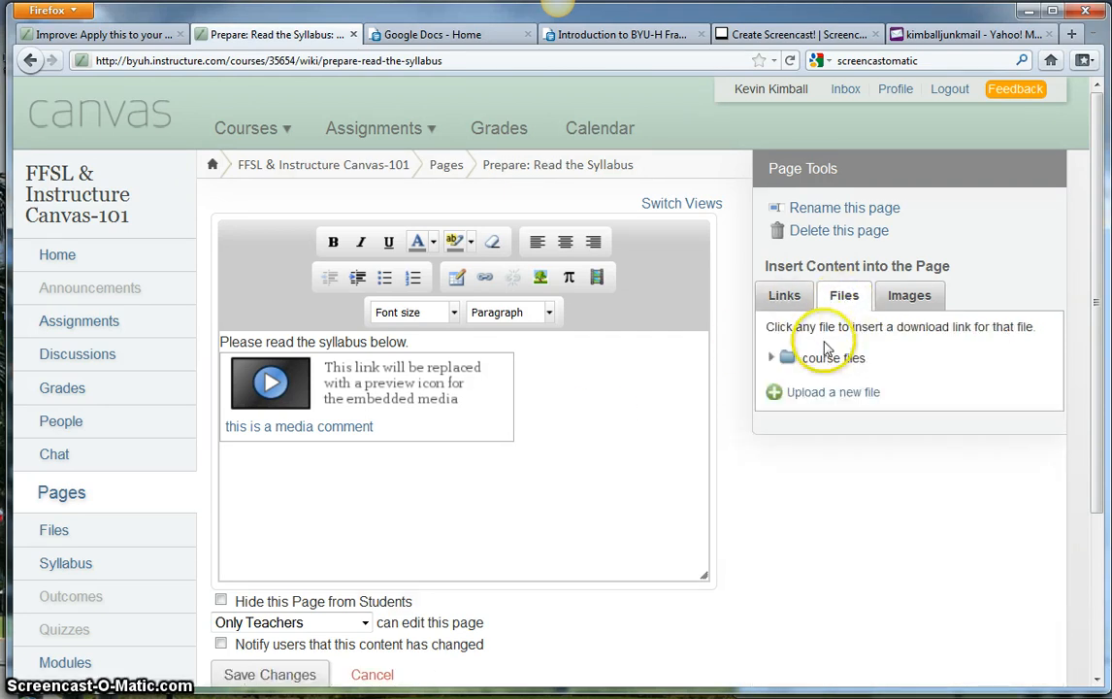
pyautogui.click(771, 357)
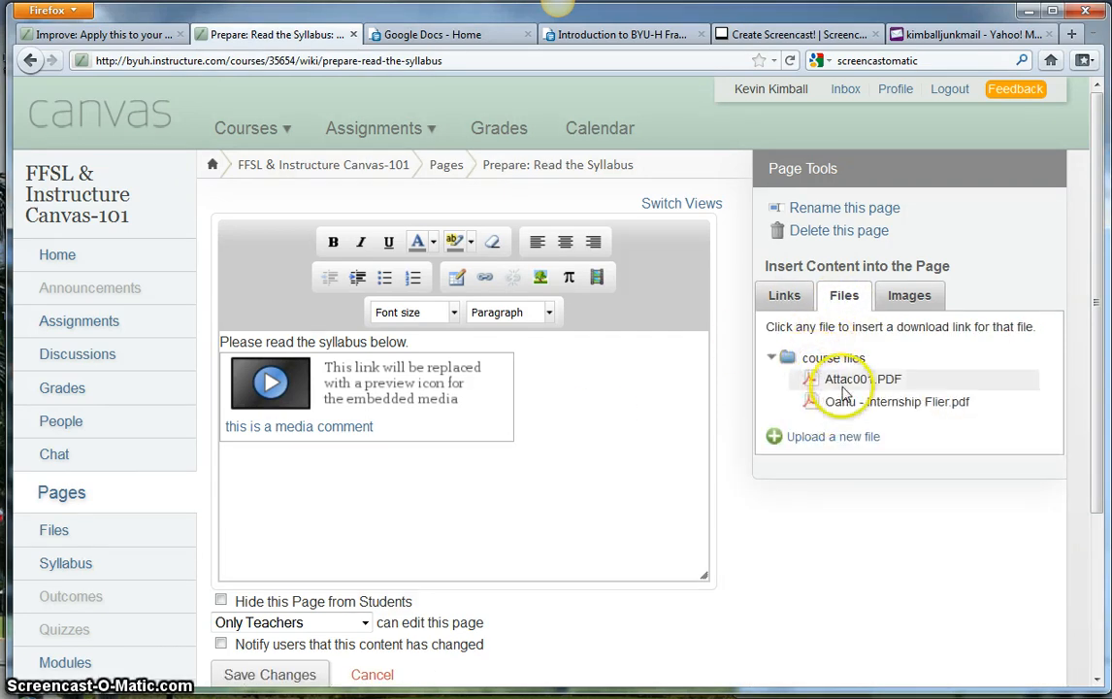
pyautogui.click(896, 401)
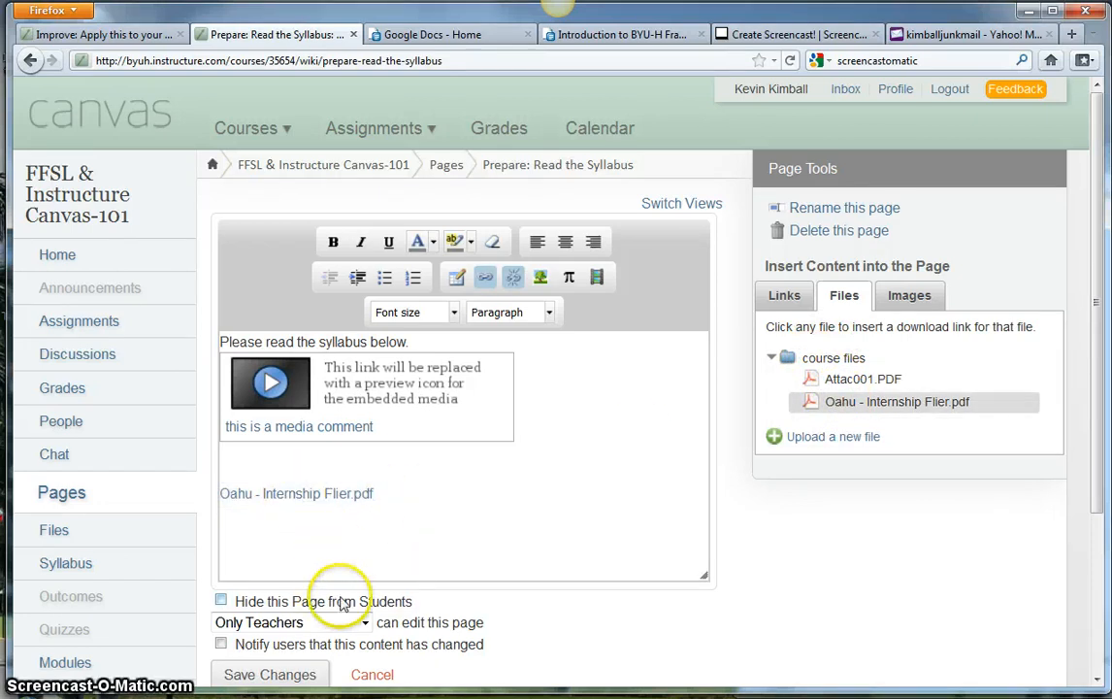
pyautogui.click(270, 673)
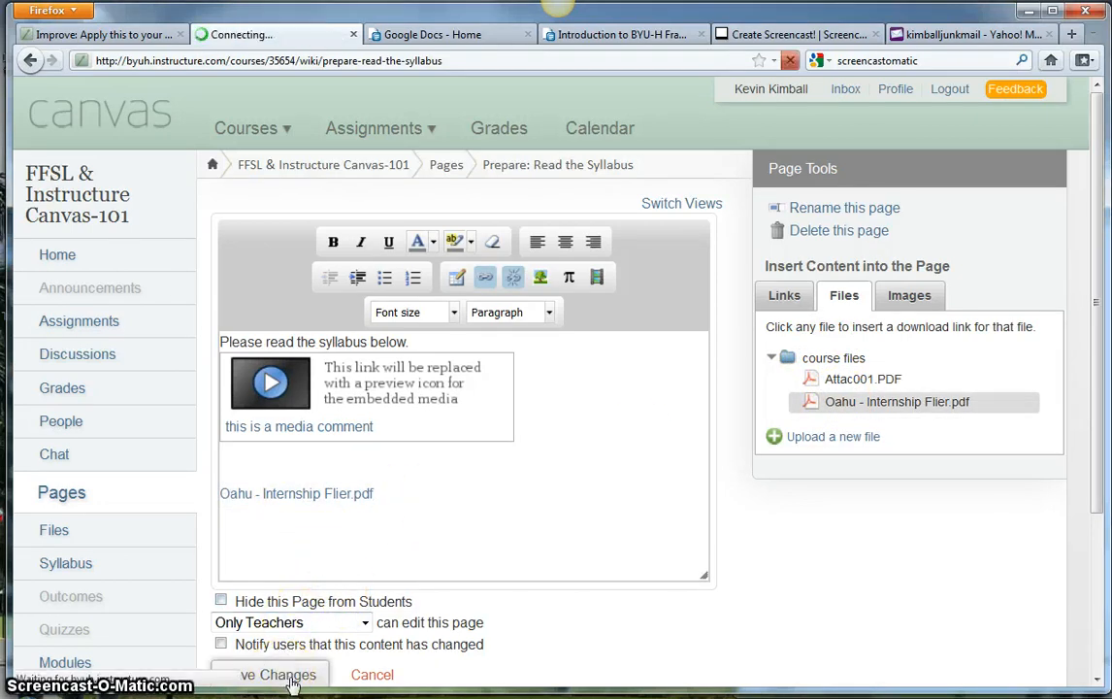
pyautogui.click(276, 674)
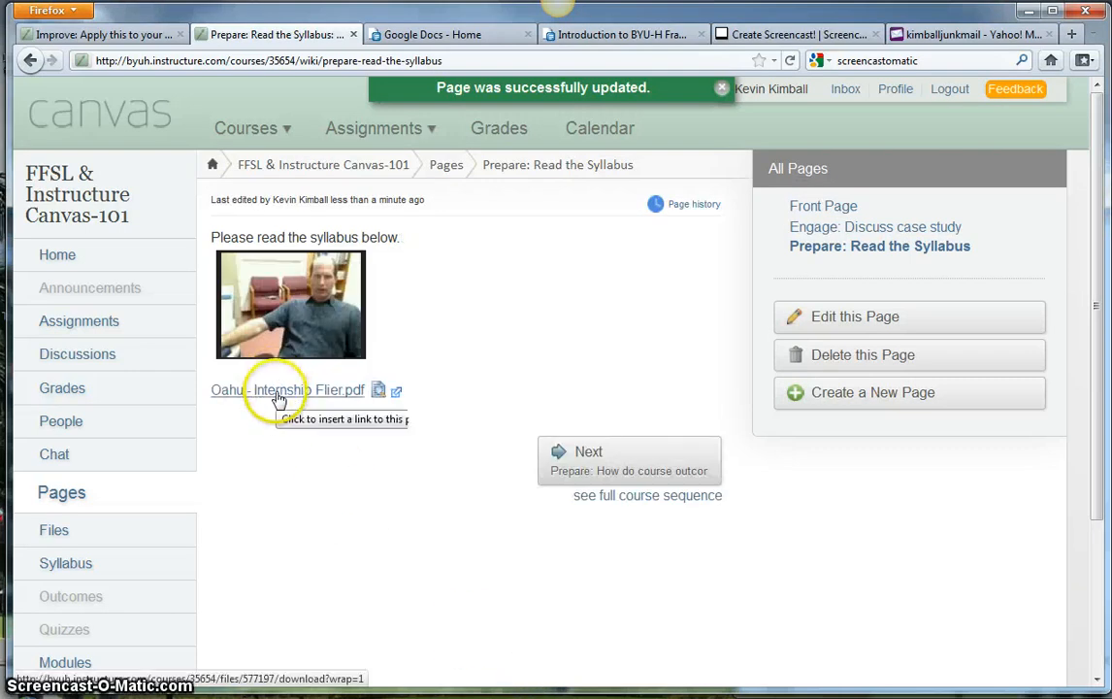
pyautogui.click(288, 389)
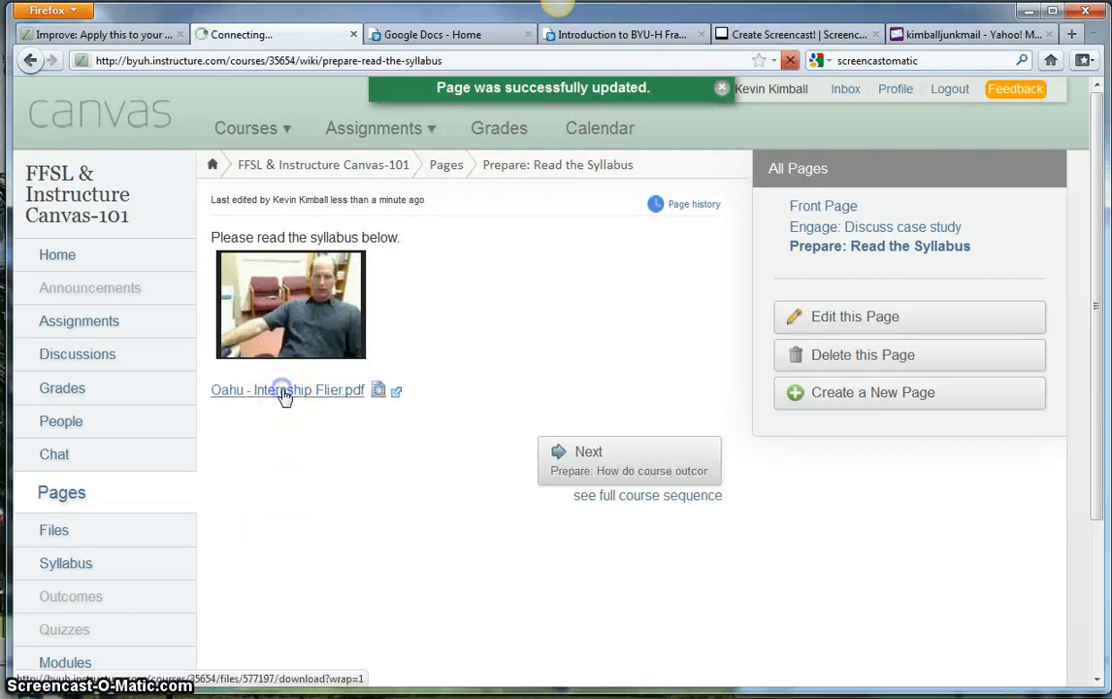
pyautogui.click(286, 390)
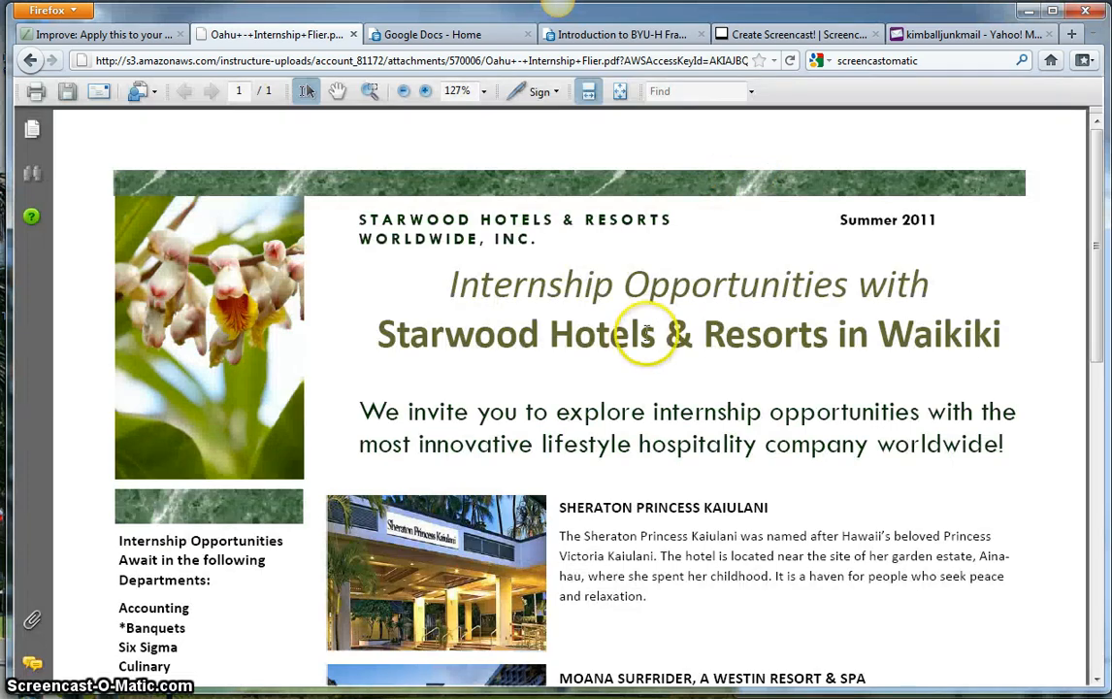
pyautogui.moveTo(384, 325)
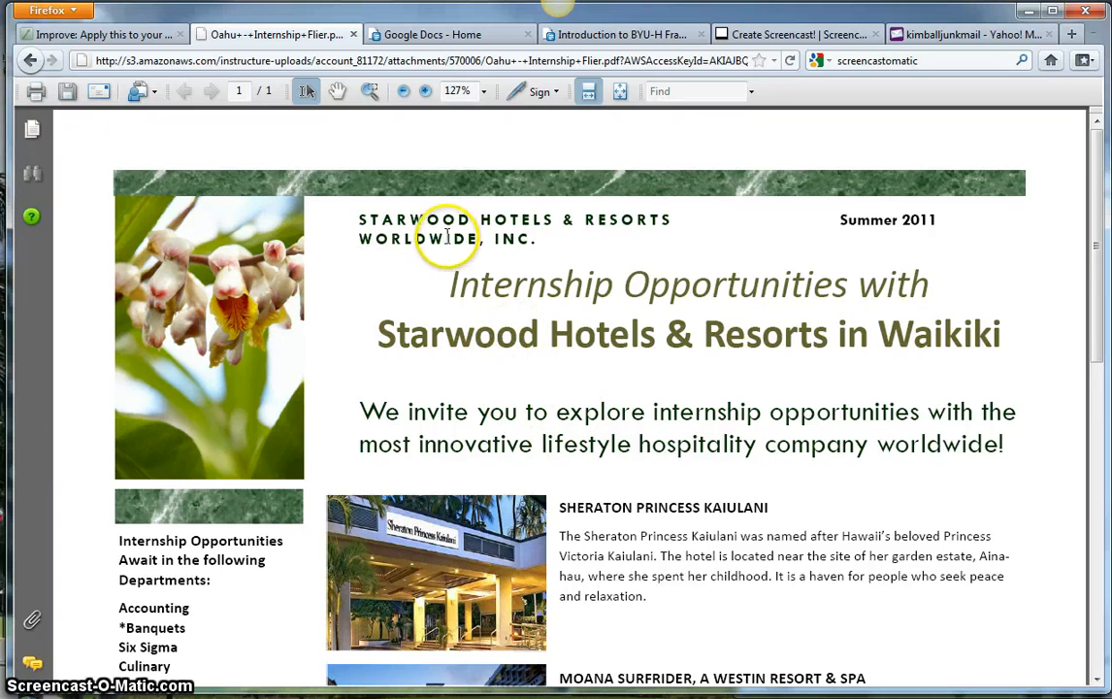
pyautogui.moveTo(163, 111)
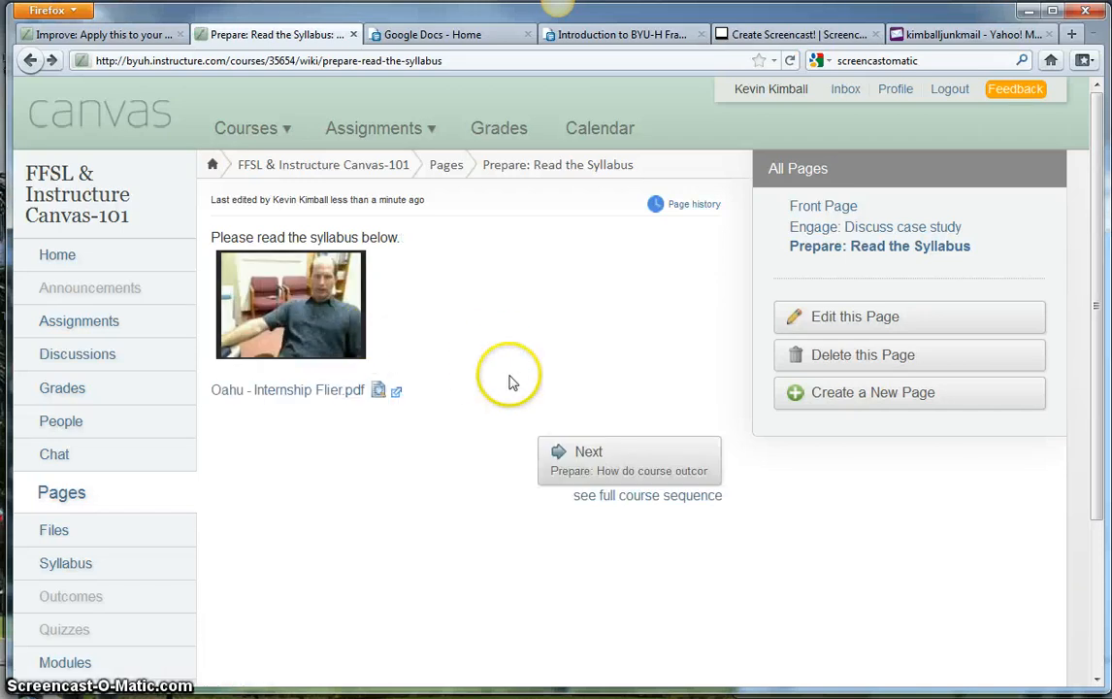
# Put the Prepare: Read the Syllabus page back into edit mode
pyautogui.click(855, 316)
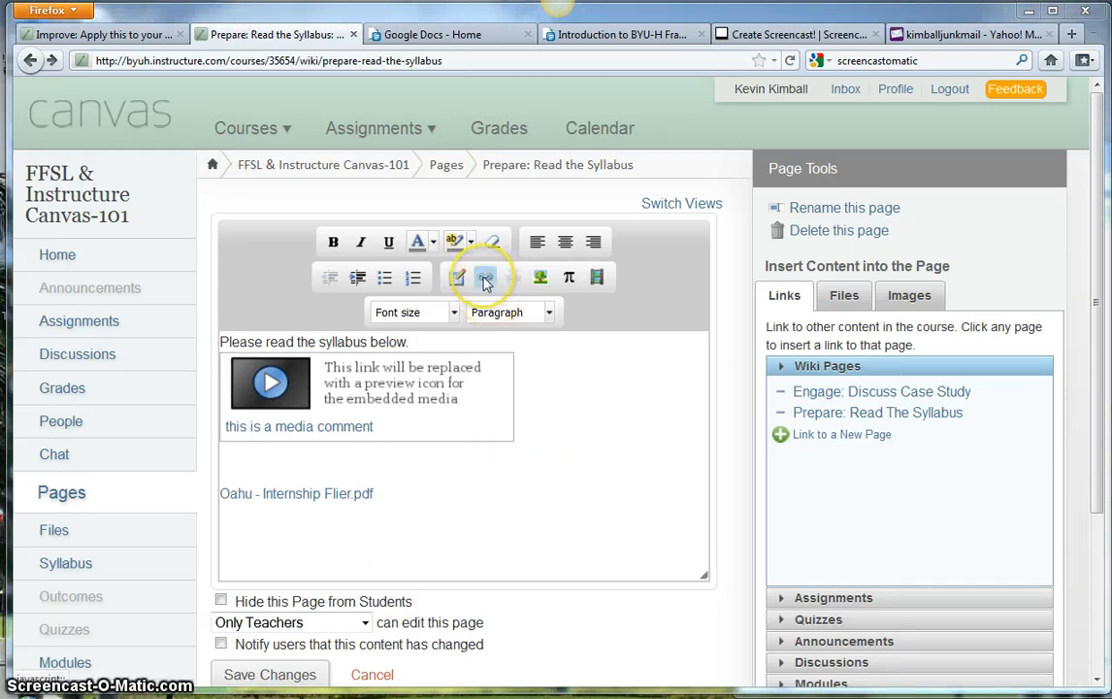
pyautogui.click(485, 277)
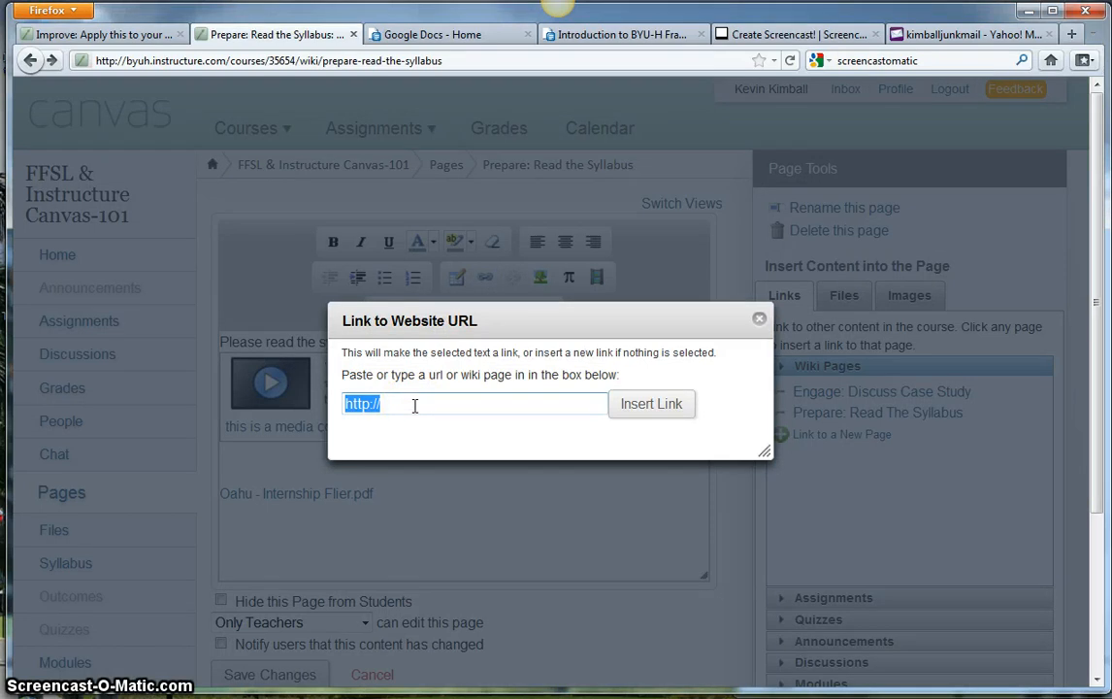
pyautogui.click(651, 404)
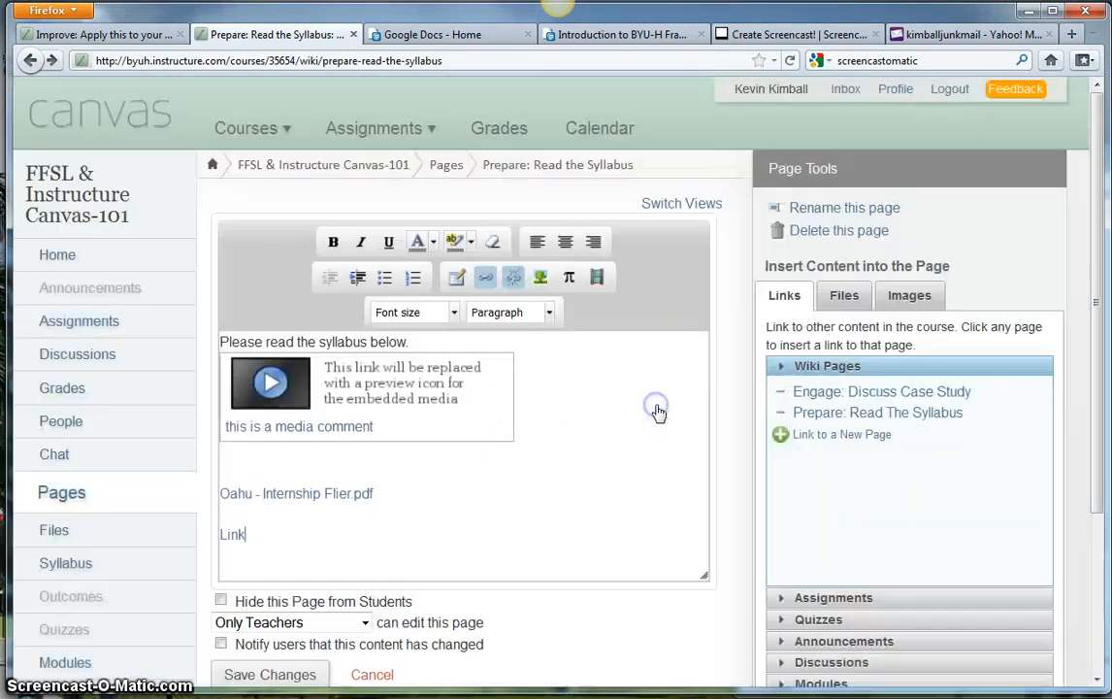
pyautogui.moveTo(286, 541)
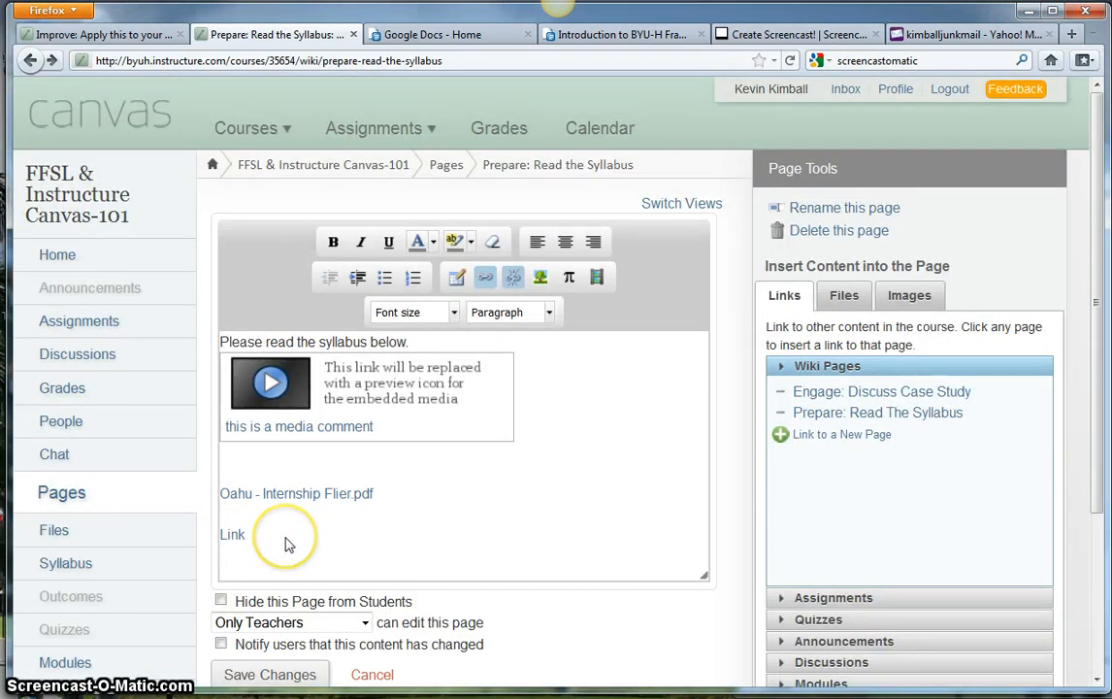
pyautogui.write('http://duckdots.com/')
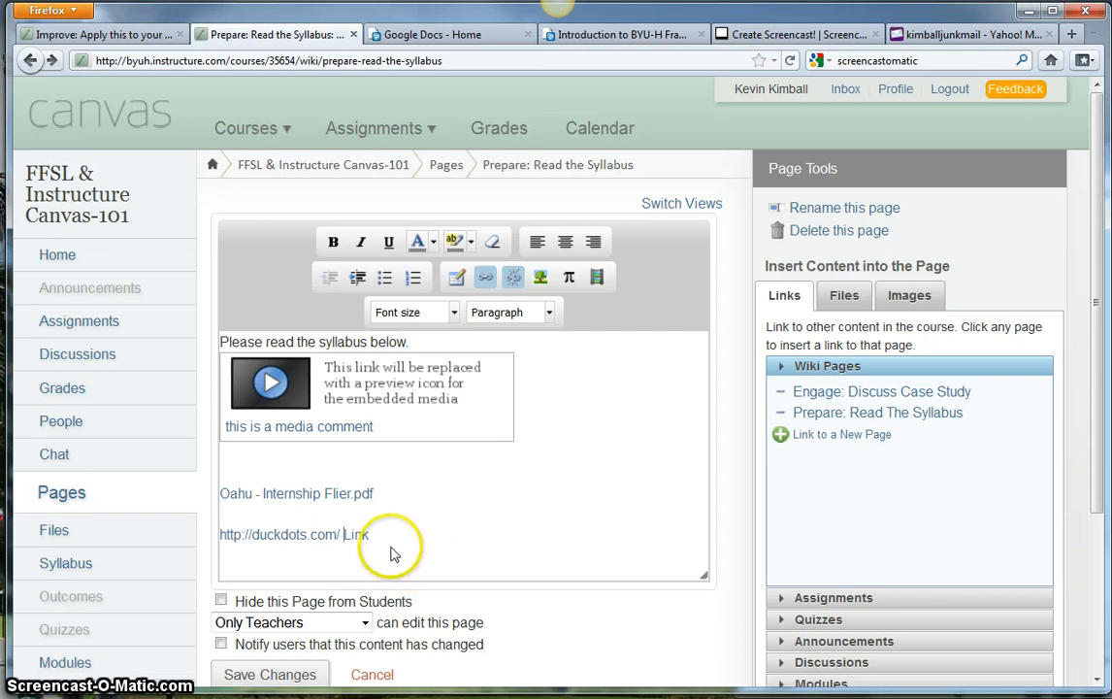
pyautogui.moveTo(351, 573)
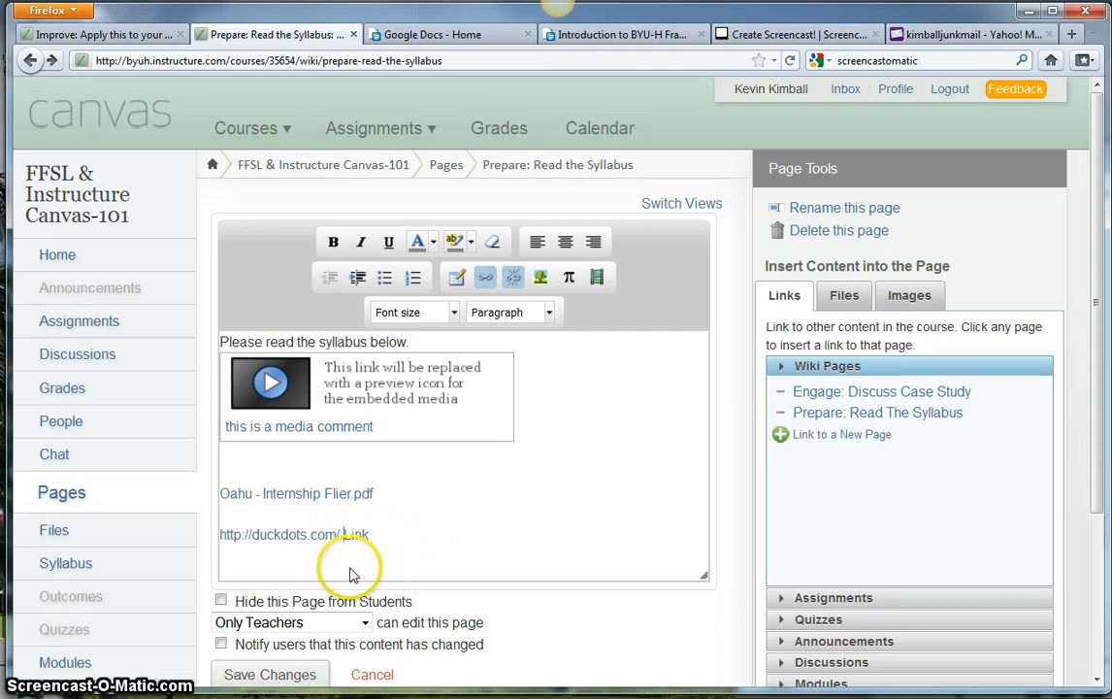
pyautogui.moveTo(422, 538)
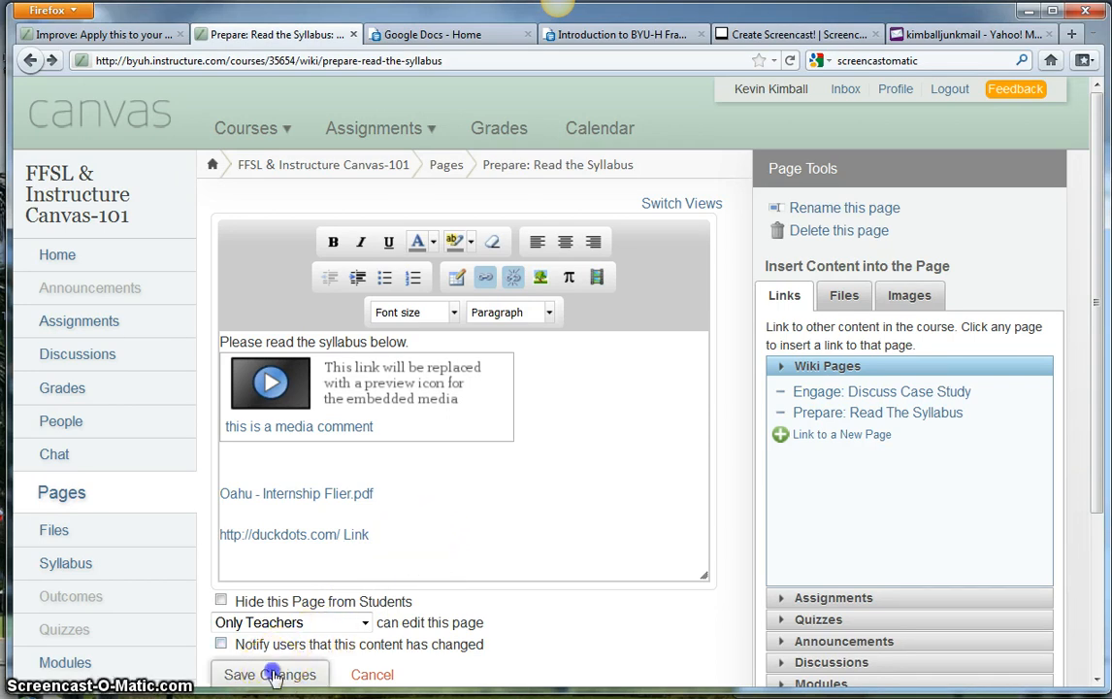
# Save the syllabus page with the flier and duckdots.com links
pyautogui.click(270, 674)
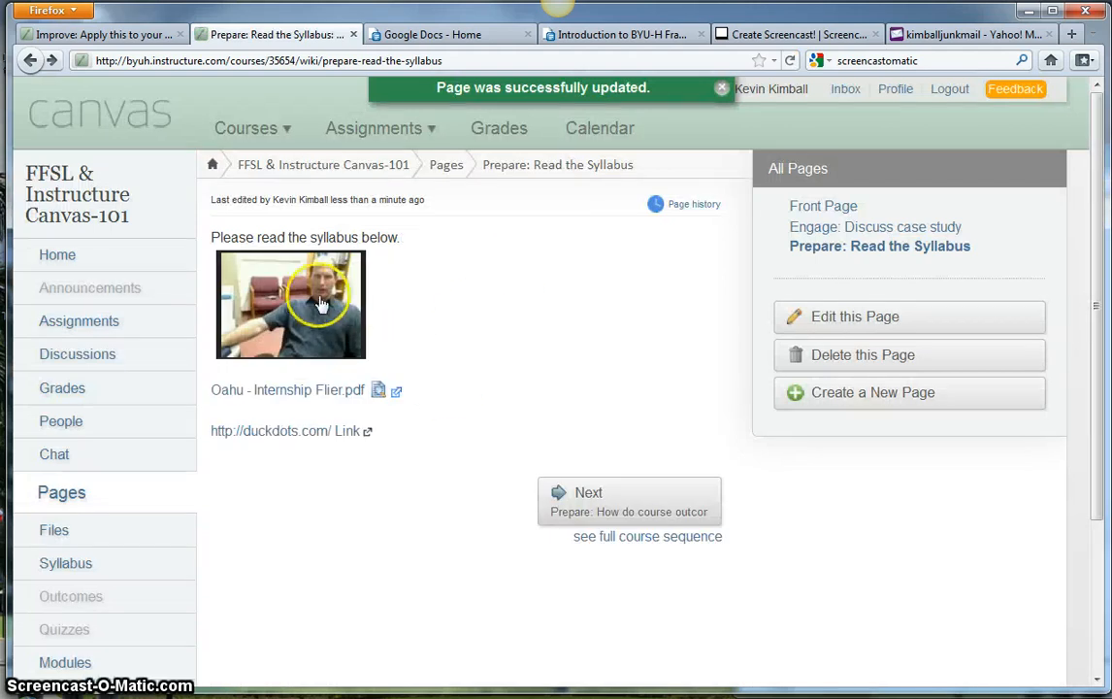
pyautogui.moveTo(407, 270)
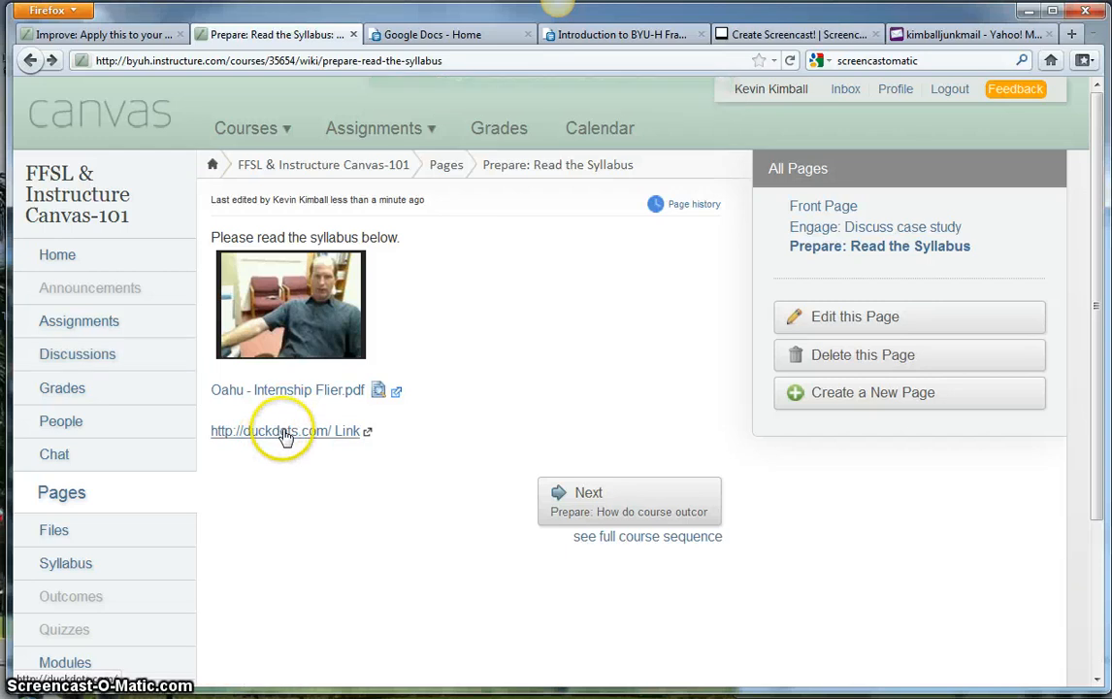
pyautogui.moveTo(327, 457)
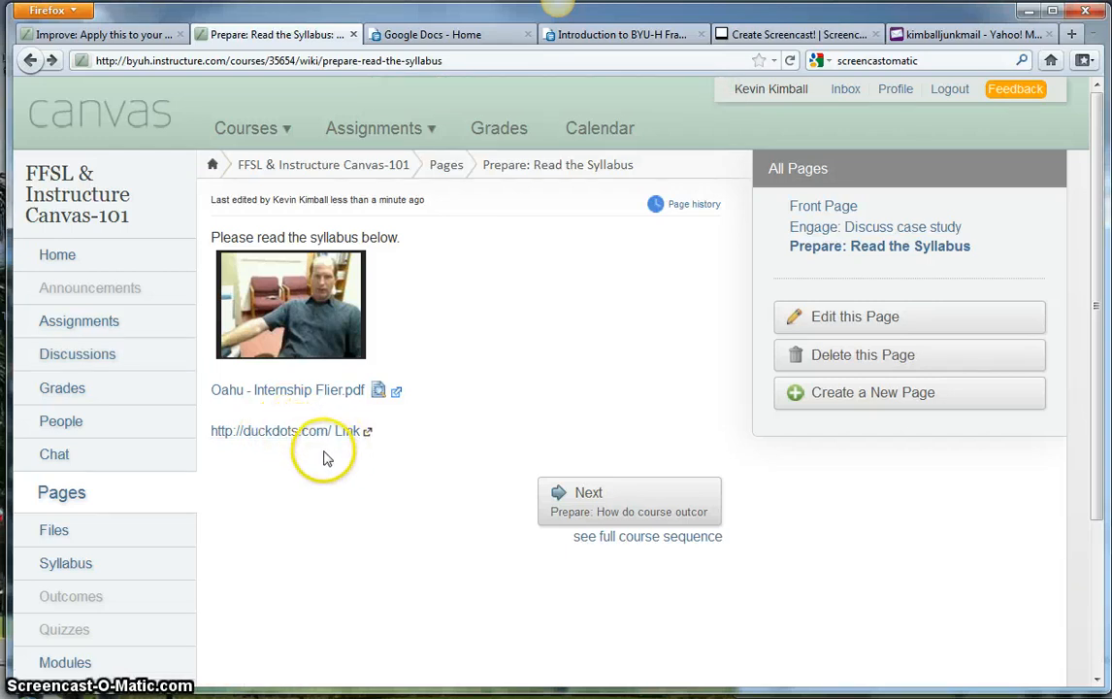
pyautogui.moveTo(430, 680)
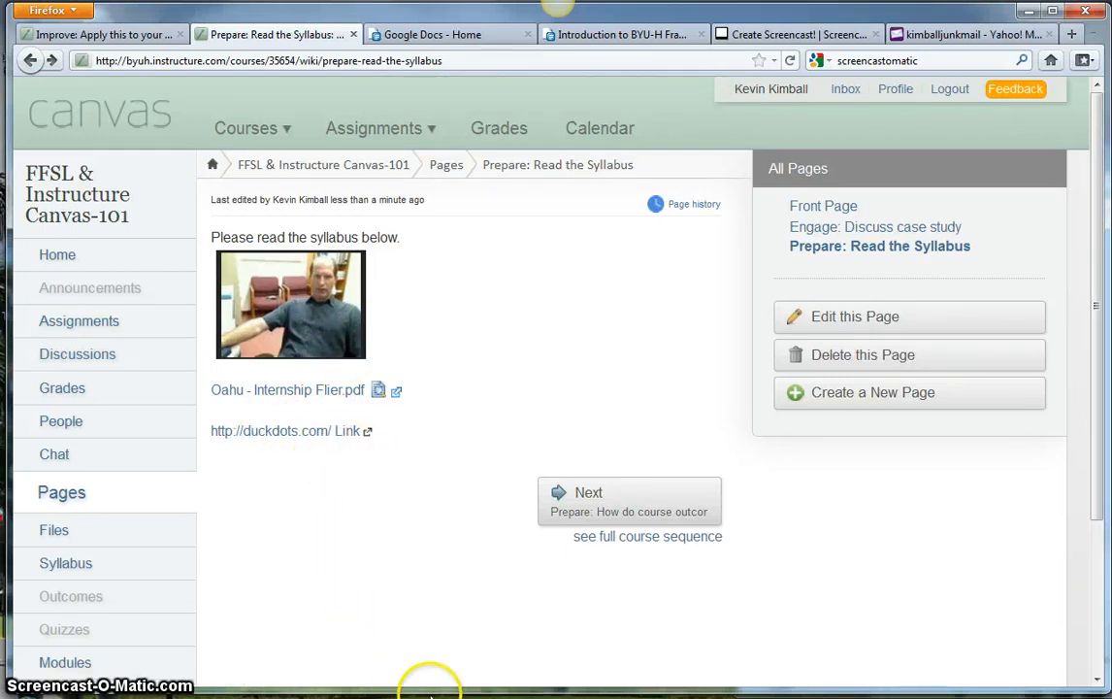